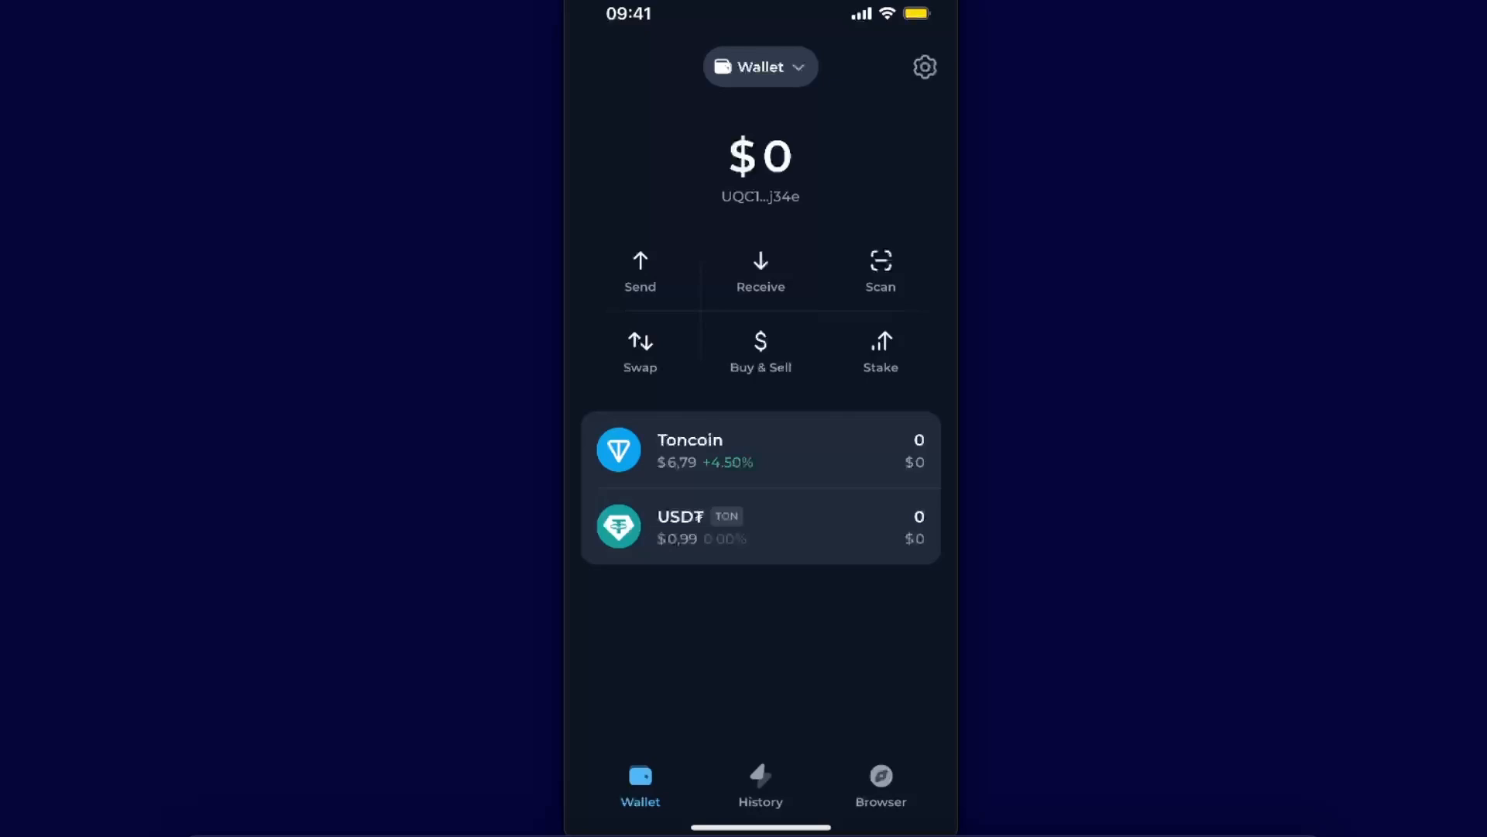
Step: Start a Send from the USDT on TON wallet showing a zero balance
left_click(759, 526)
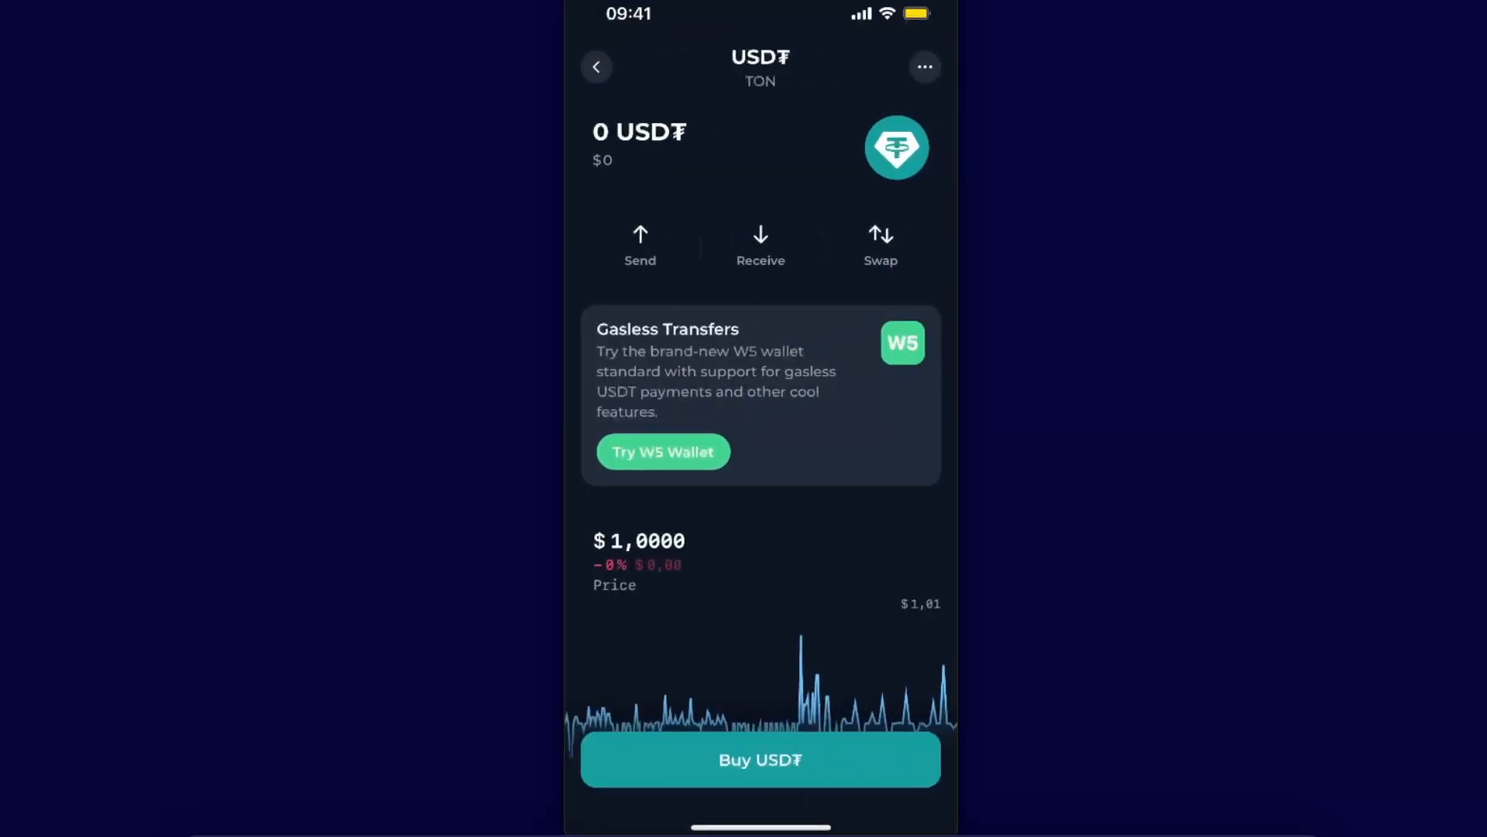
left_click(640, 245)
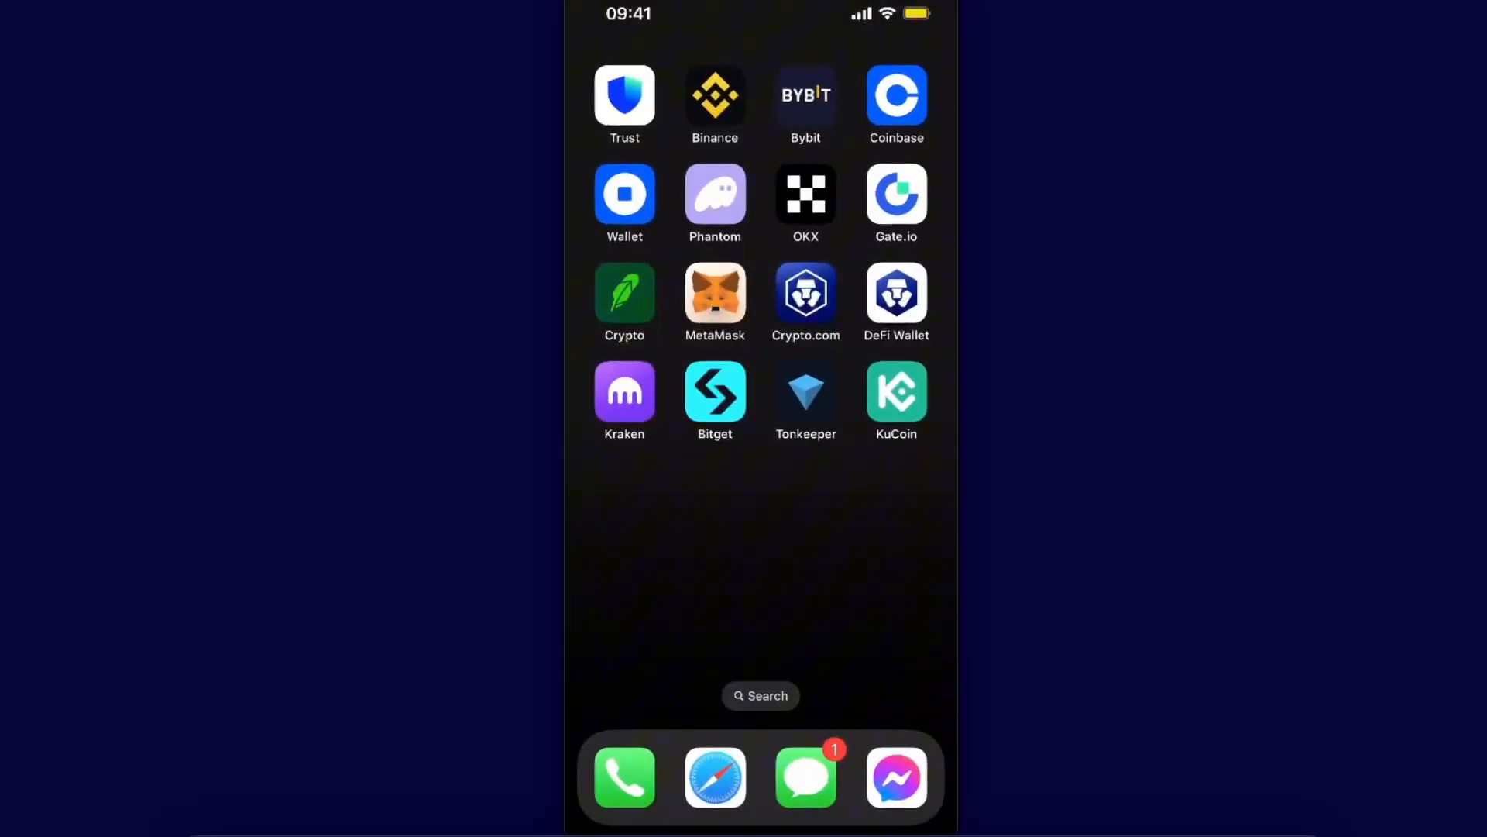
Step: From Bybit's Assets page, begin a Deposit Crypto flow for USDT
left_click(805, 103)
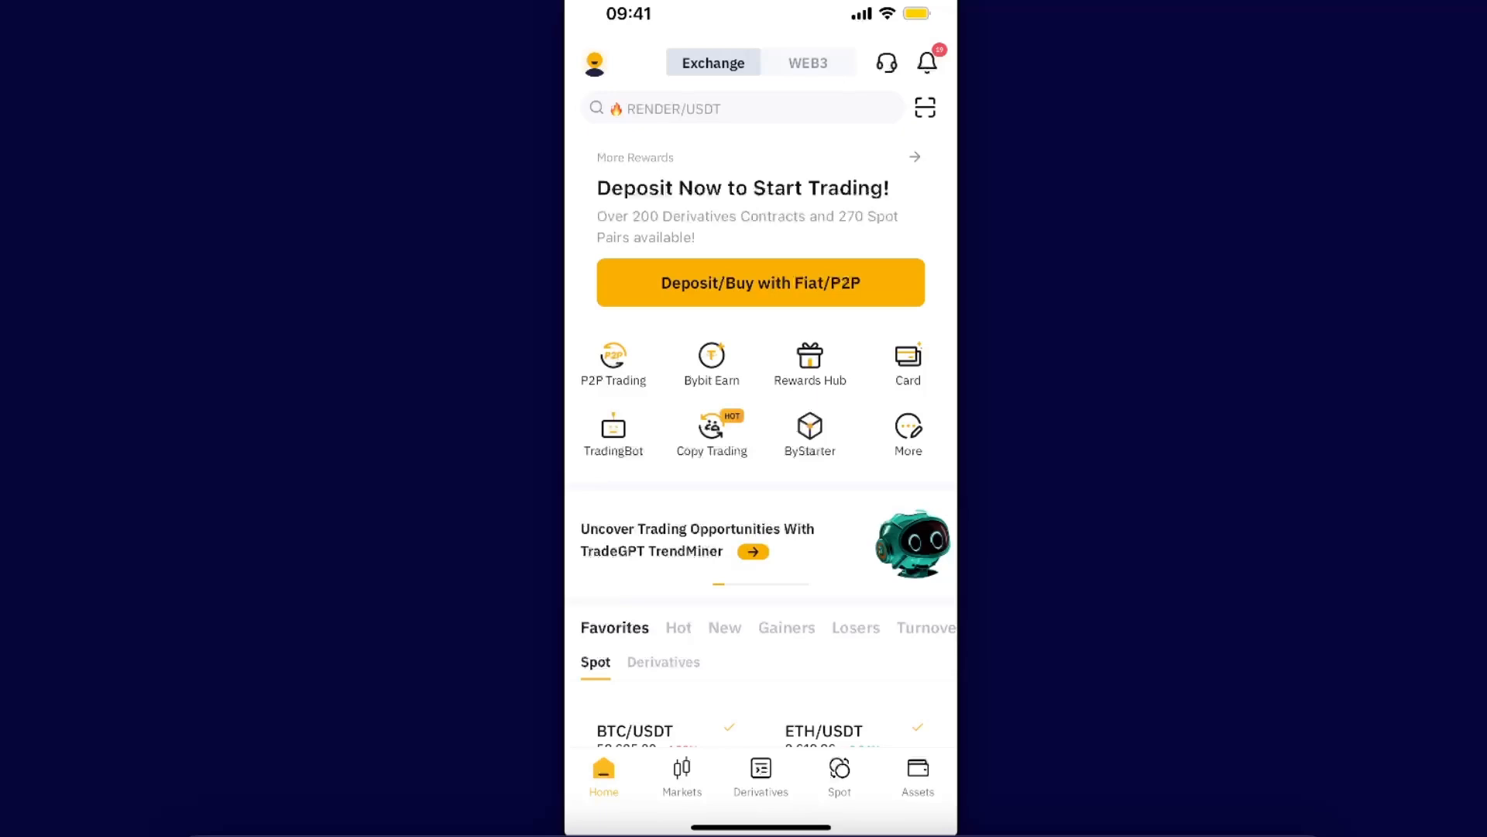
left_click(915, 776)
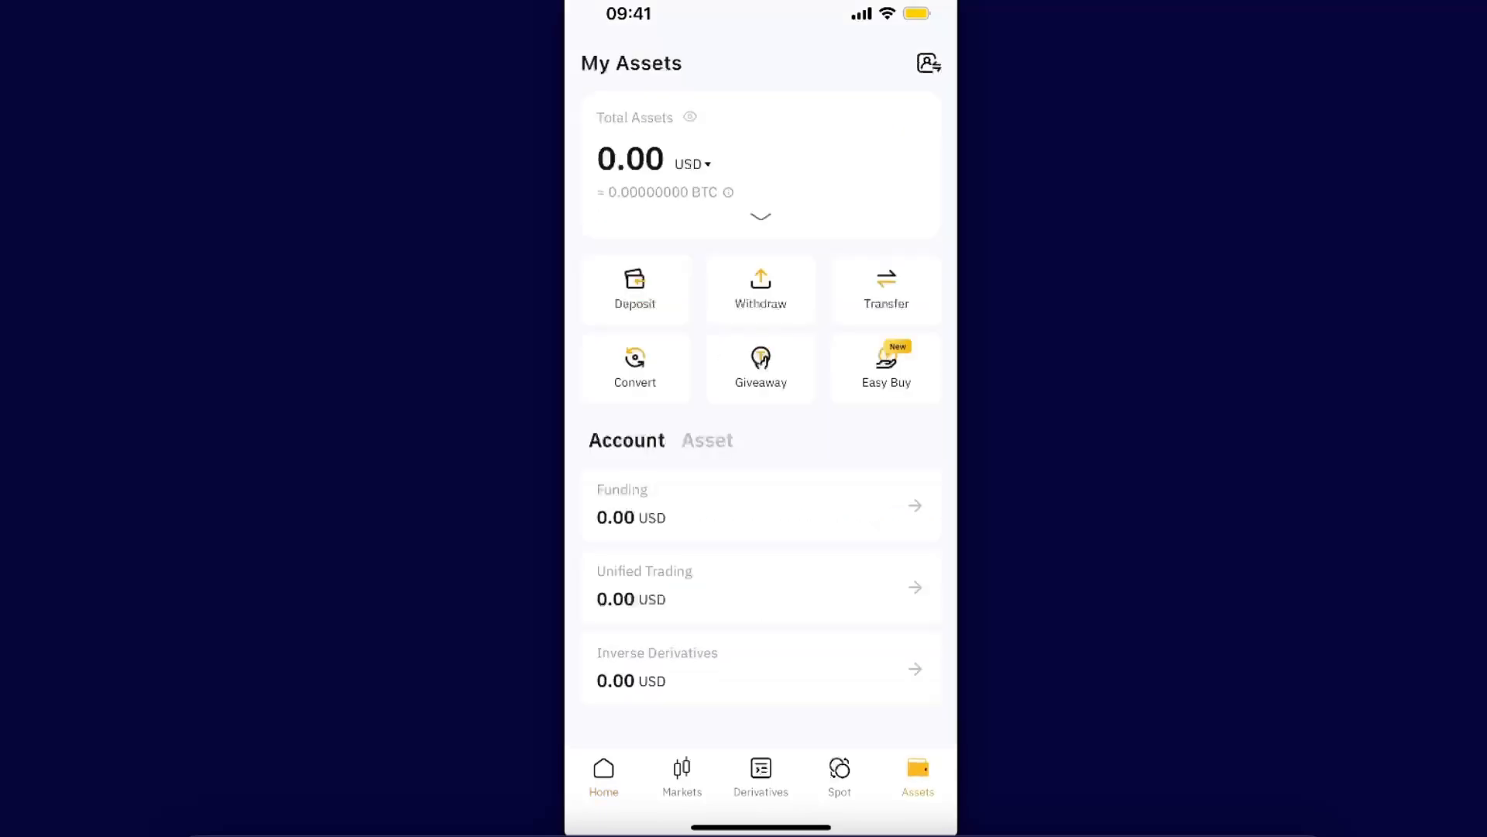
left_click(635, 290)
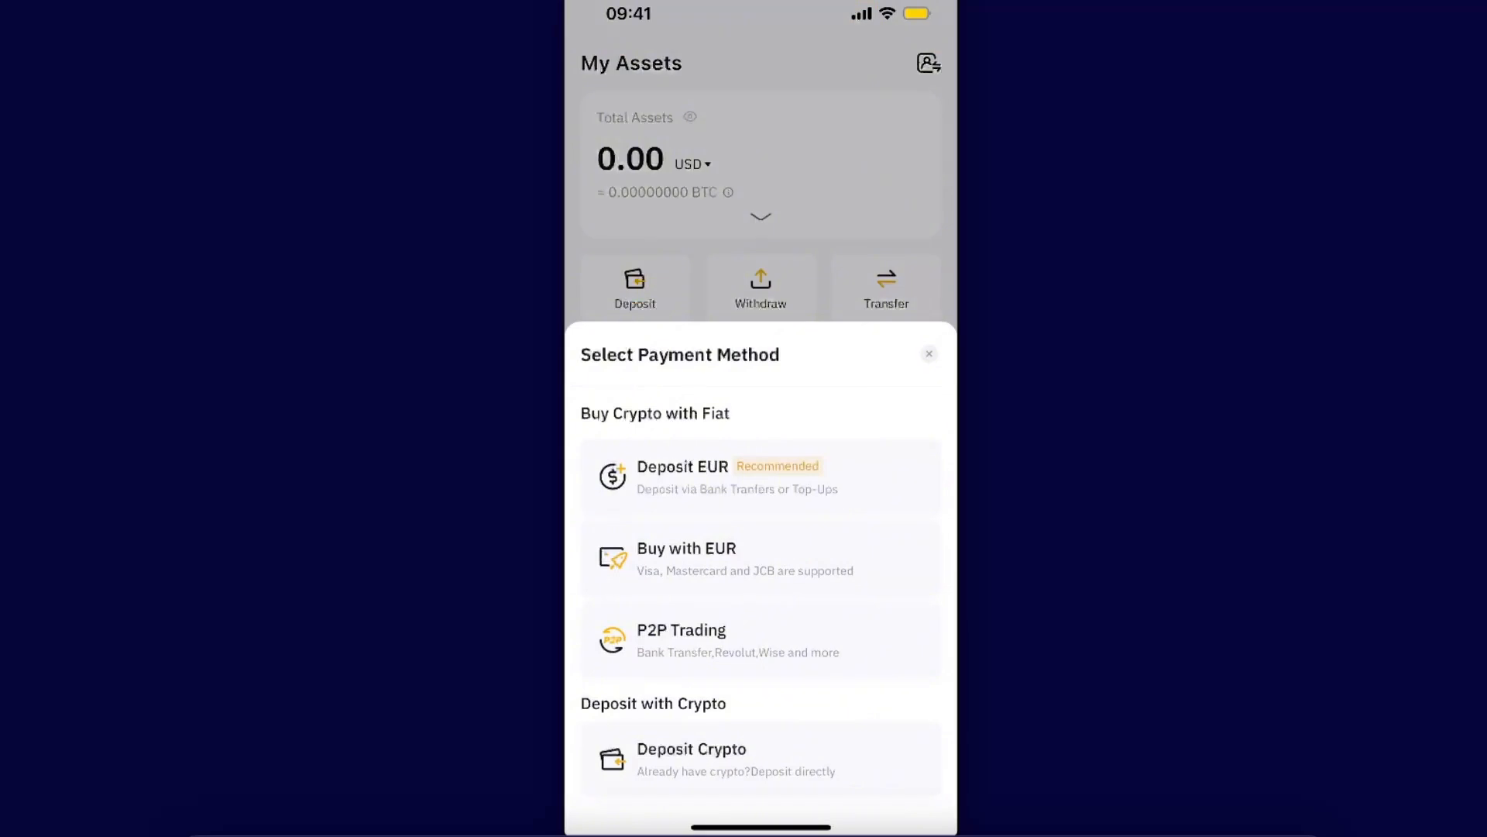
left_click(691, 759)
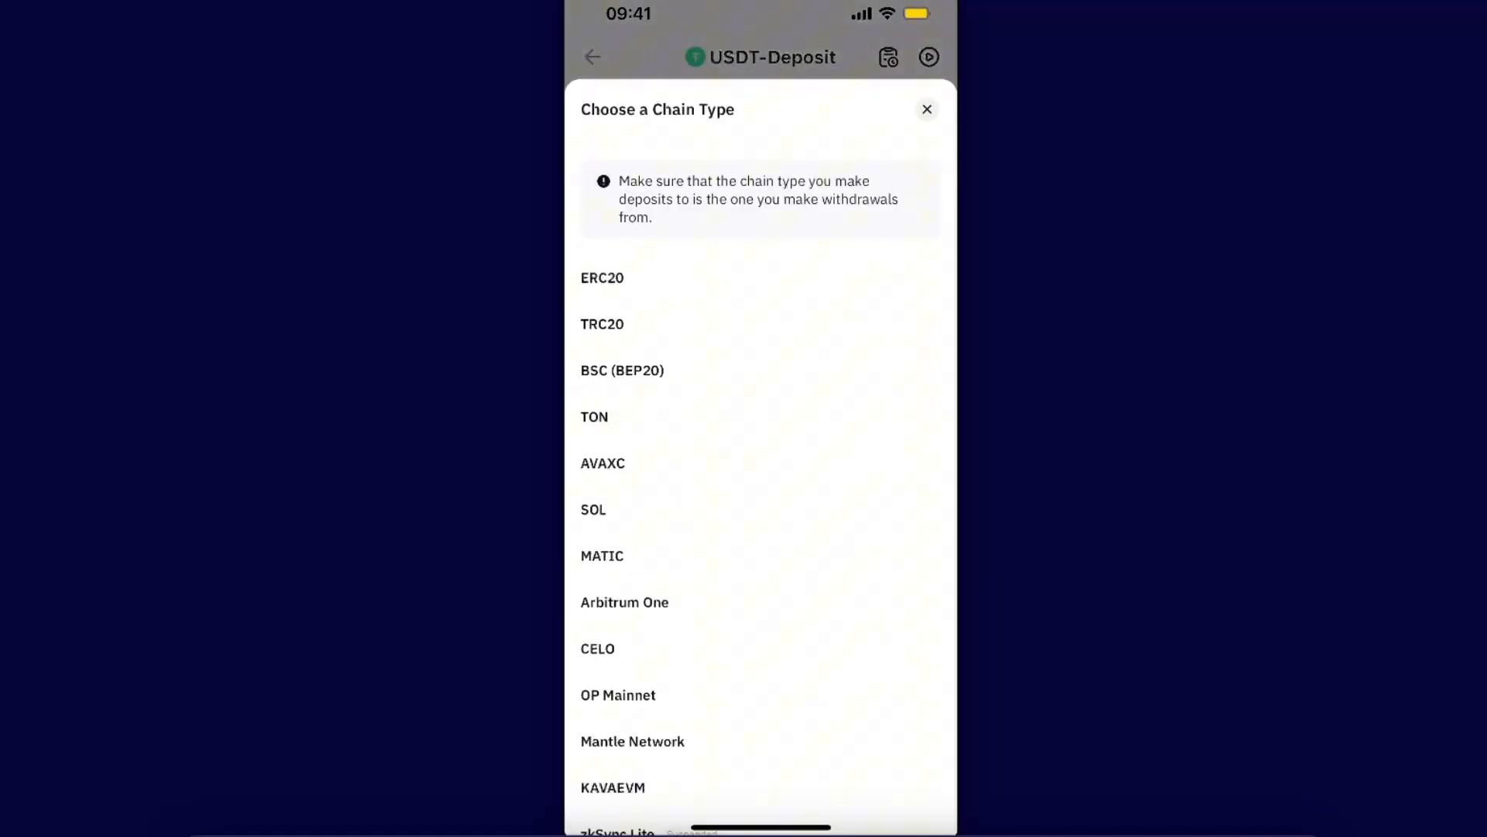
Step: Choose TON from the chain type list as the USDT deposit network
scroll("down", 3)
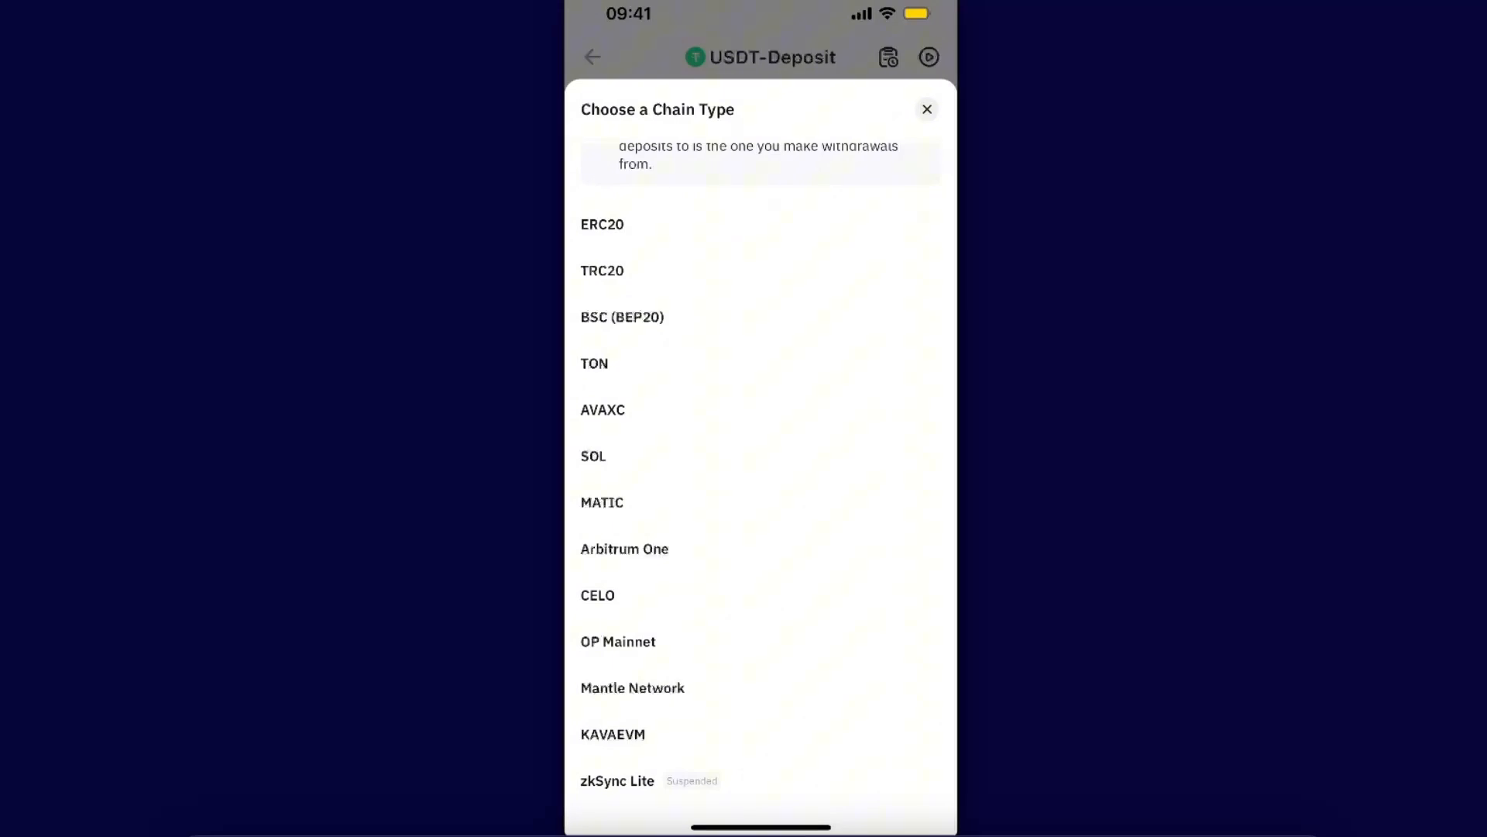
left_click(594, 363)
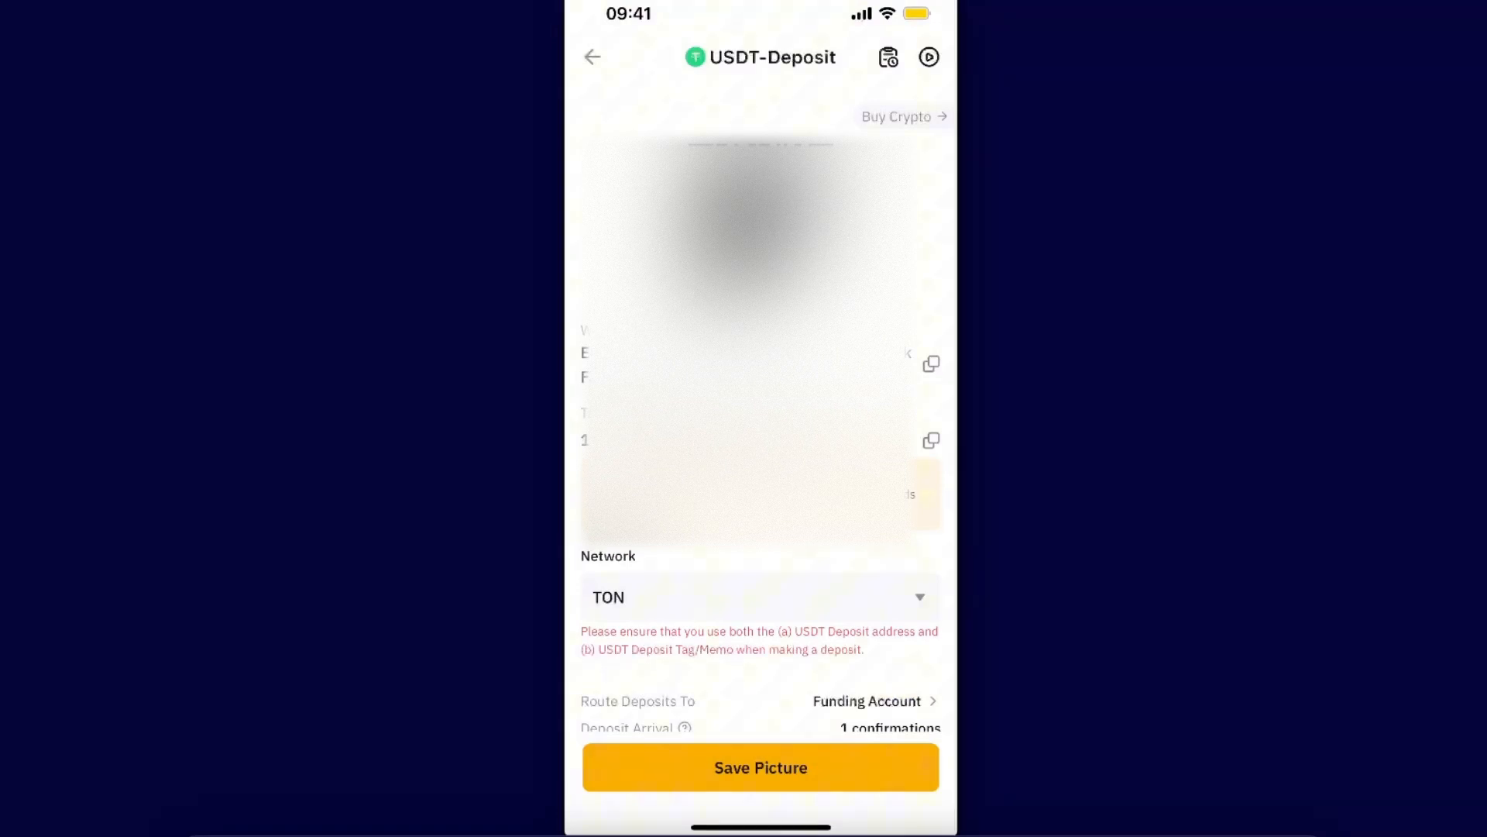
Step: Copy Bybit's TON deposit address to the clipboard
left_click(931, 363)
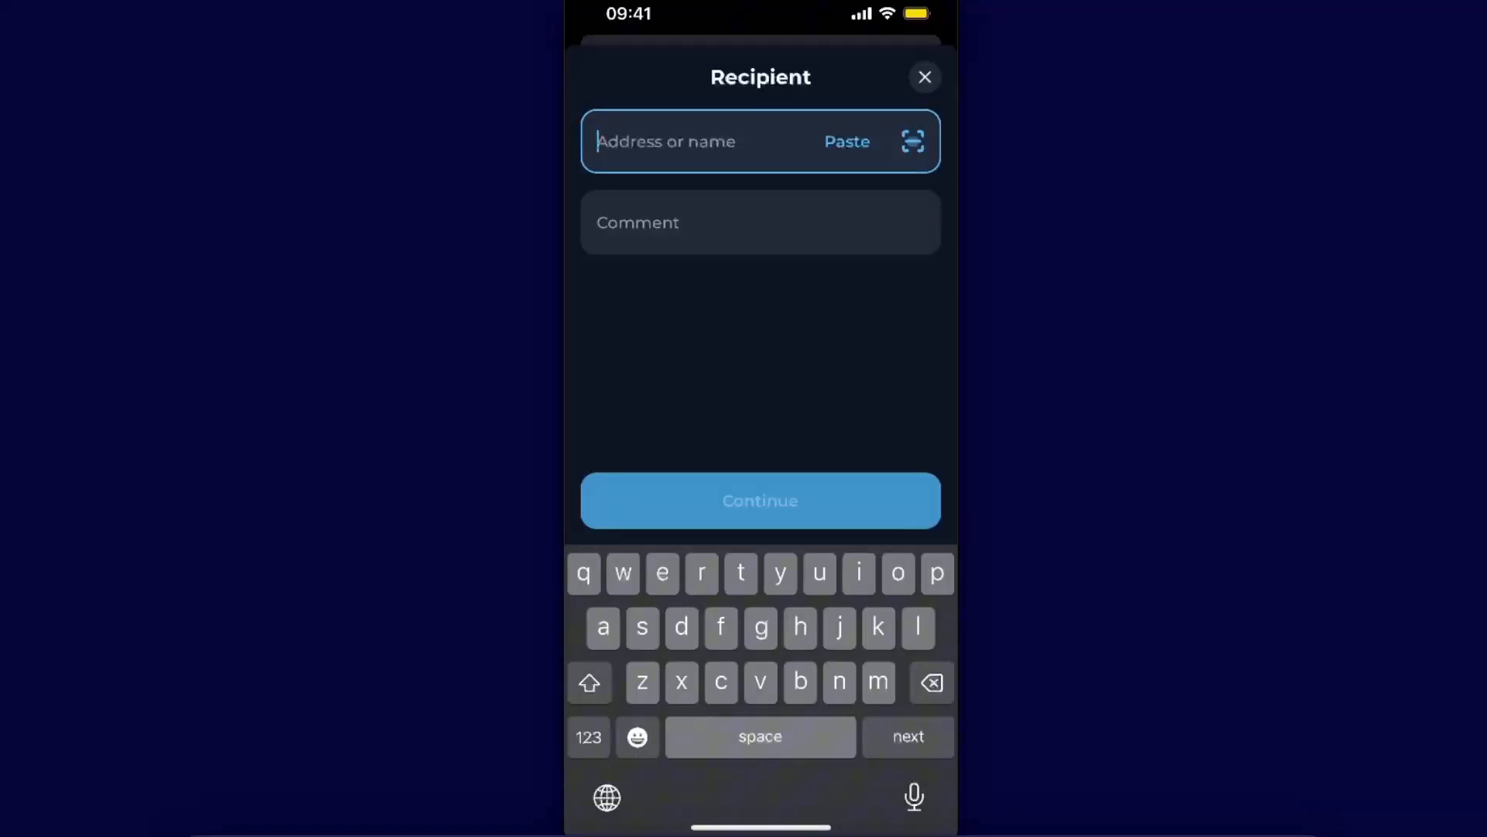
left_click(759, 221)
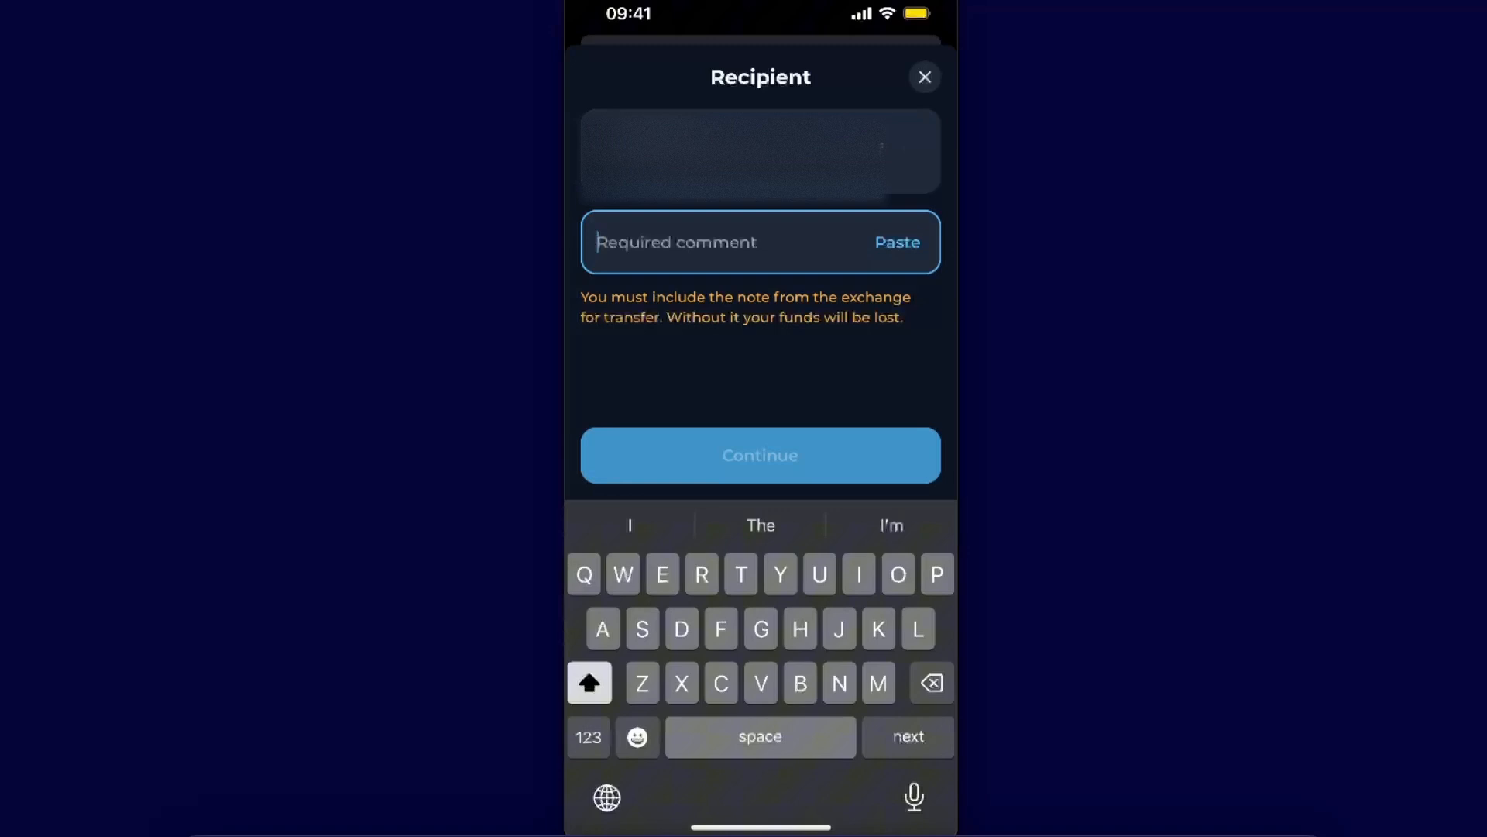
type("11718253")
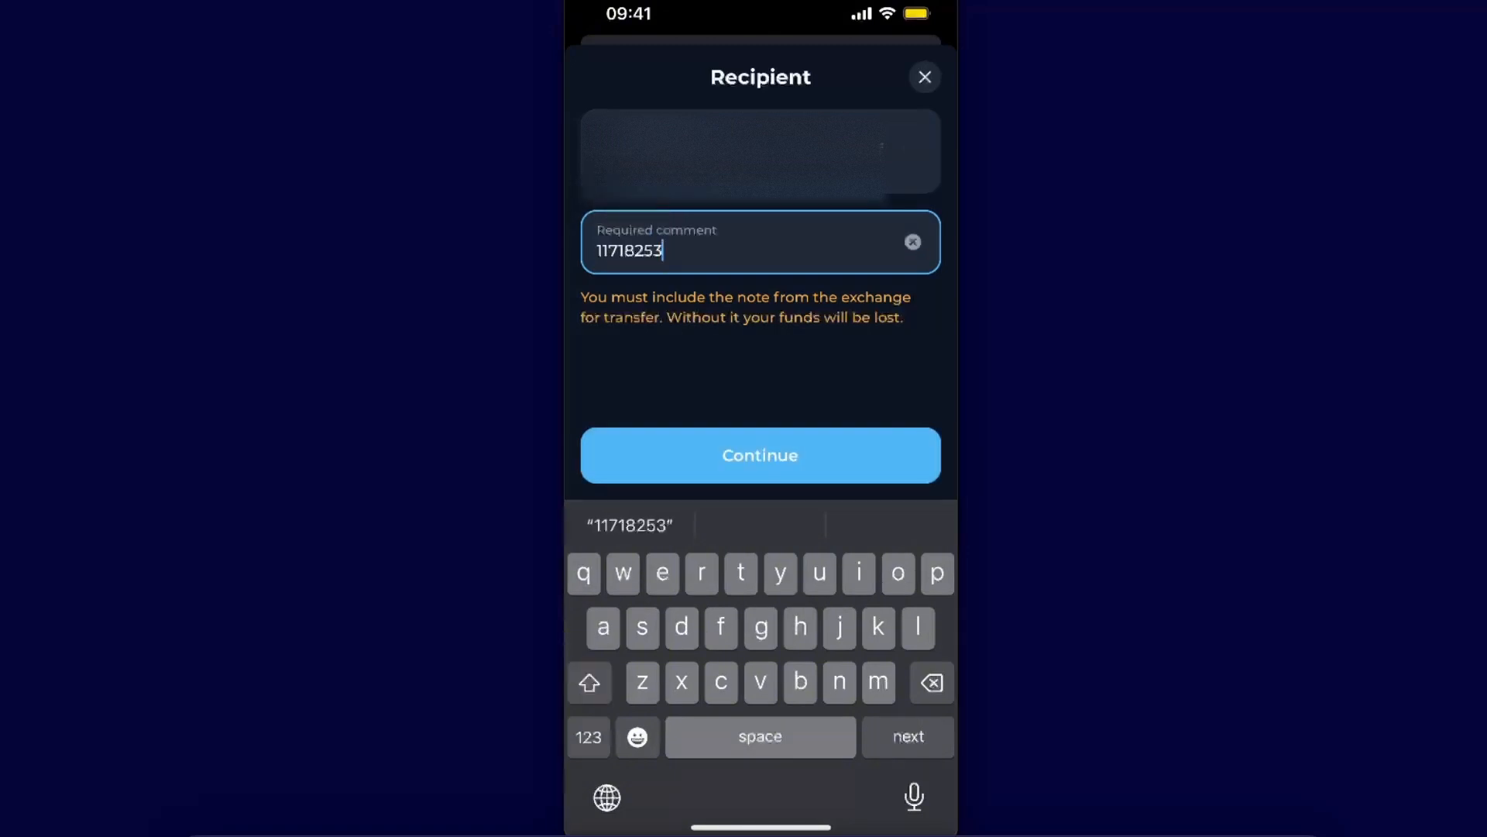
left_click(759, 456)
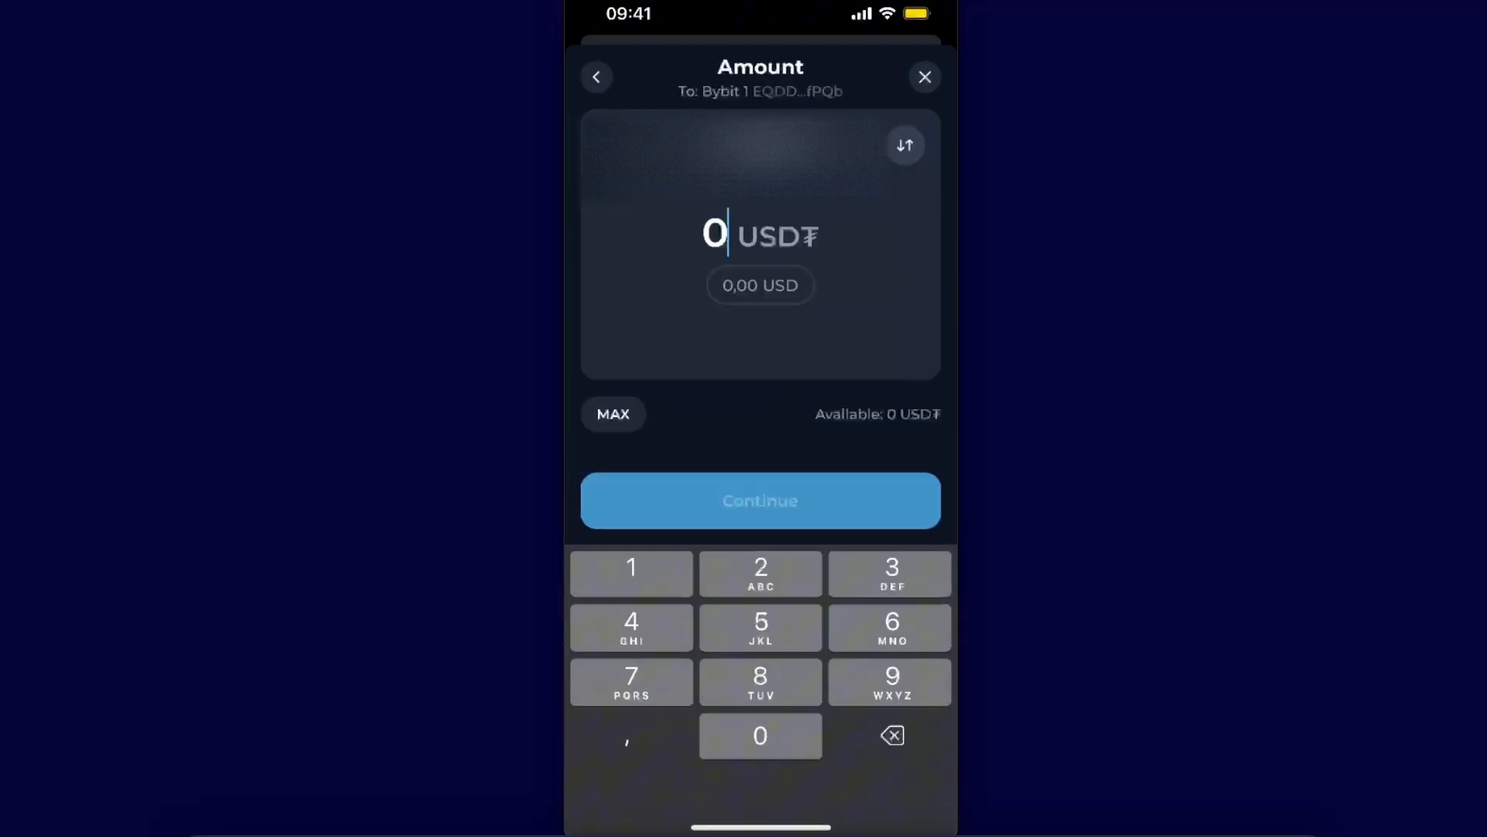